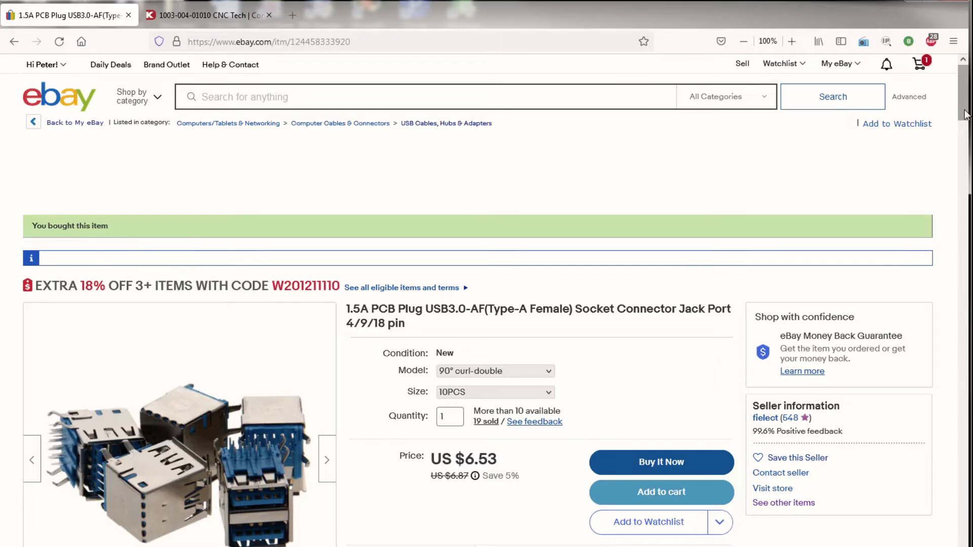
pyautogui.scroll(-3)
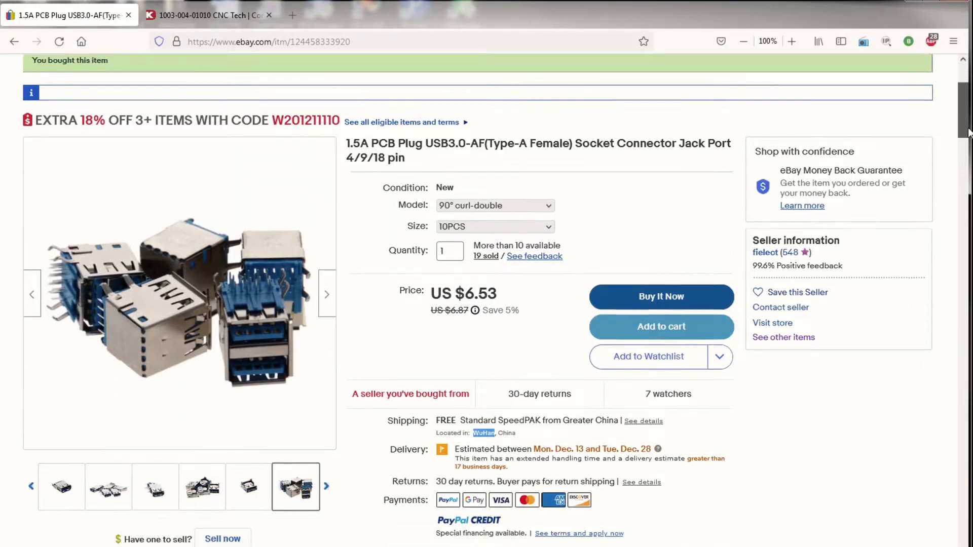
pyautogui.scroll(-3)
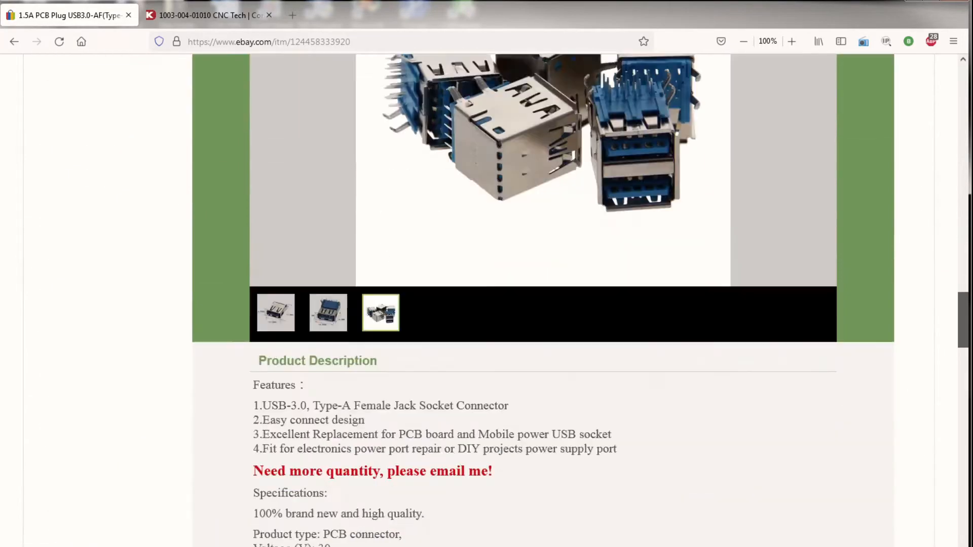
pyautogui.scroll(-3)
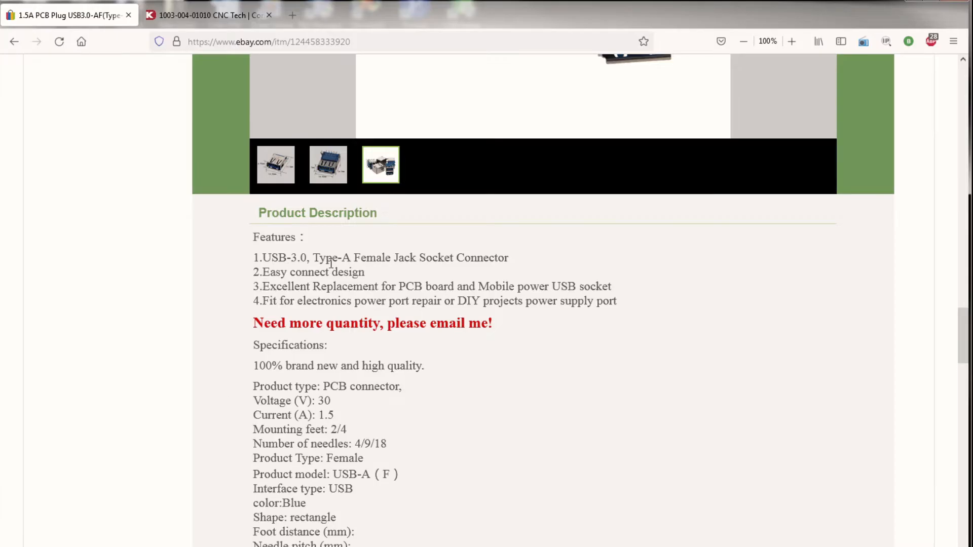
pyautogui.moveTo(712, 427)
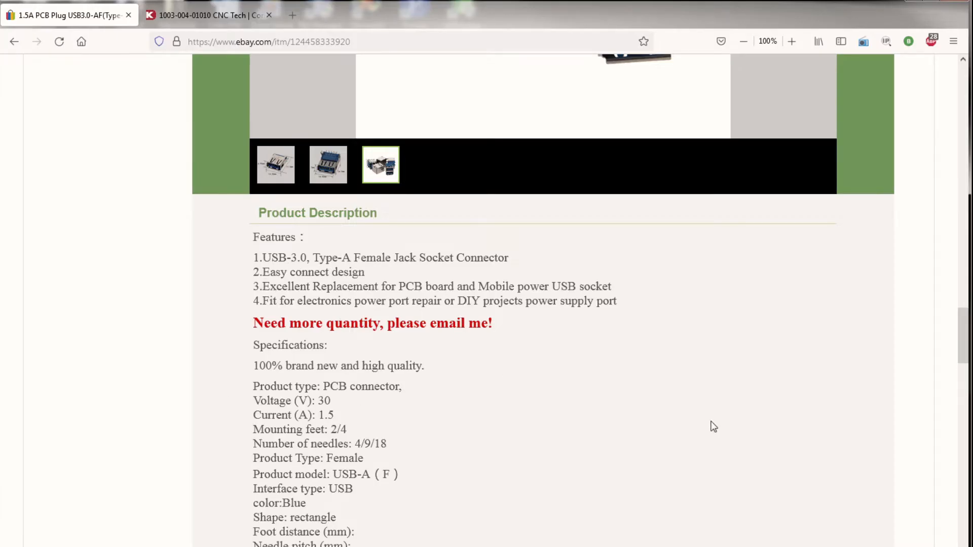